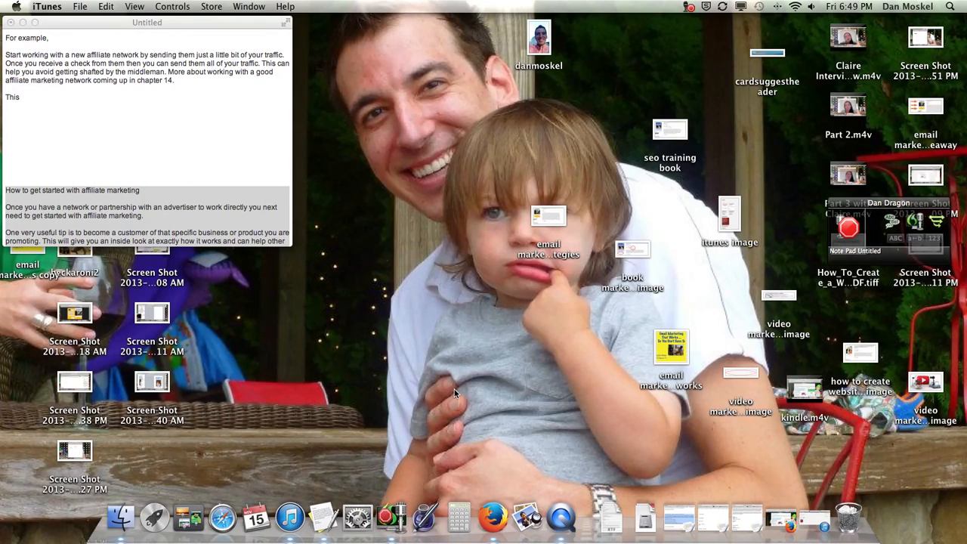
{"action": "mouse_move", "coordinate": [647, 465]}
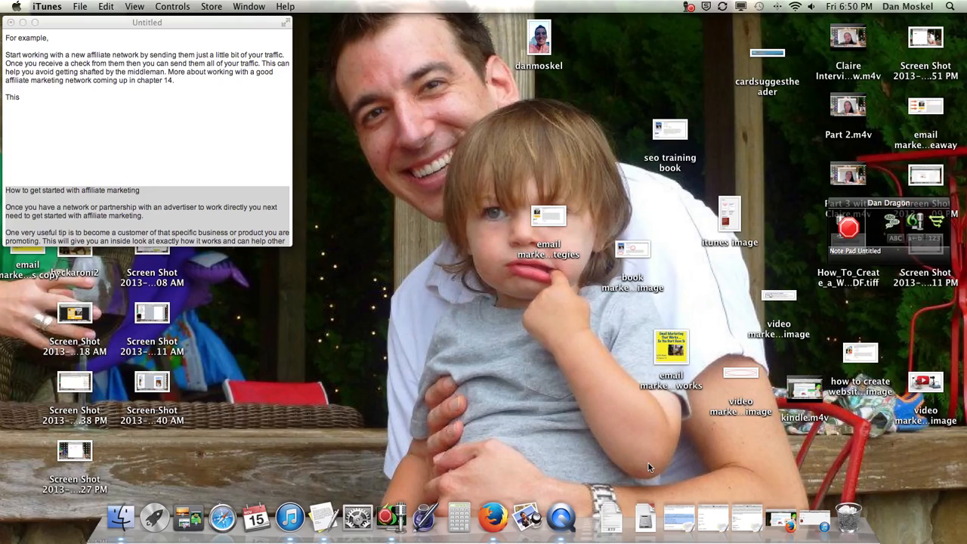
{"action": "mouse_move", "coordinate": [447, 450]}
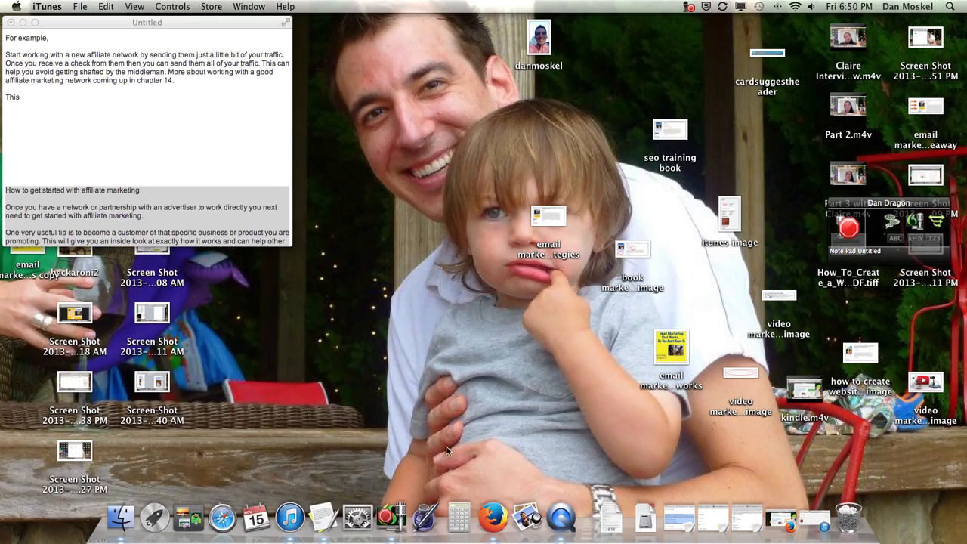
Step: Add the heading 'Affiliate Marketing Networks' at the end of the Dragon Dictate notes
{"action": "scroll", "scroll_direction": "down", "scroll_amount": 3}
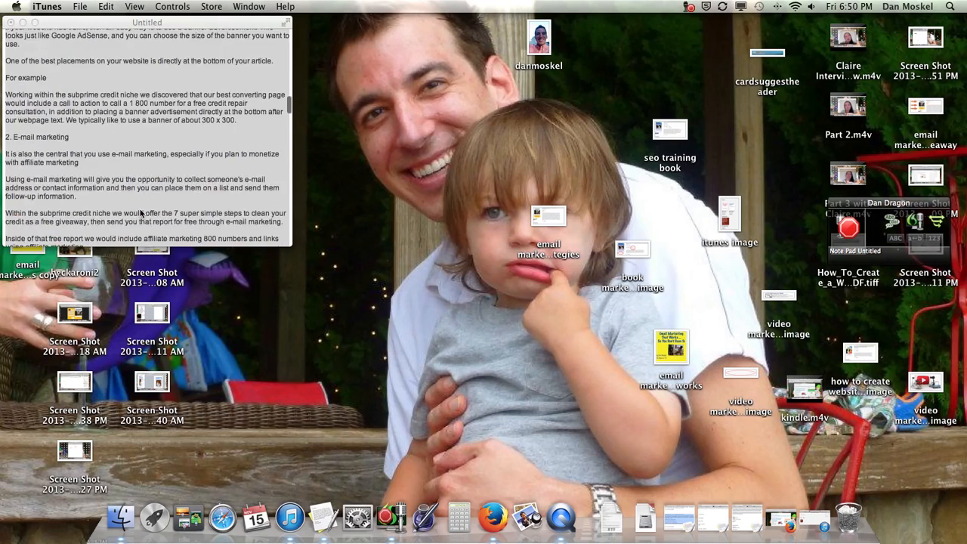
{"action": "scroll", "scroll_direction": "down", "scroll_amount": 3}
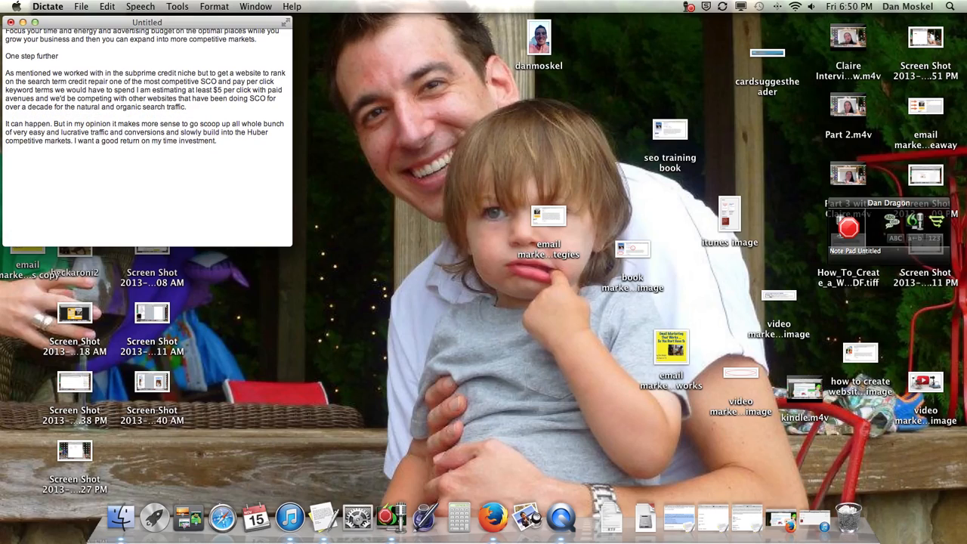
{"action": "type", "text": "Affiliate"}
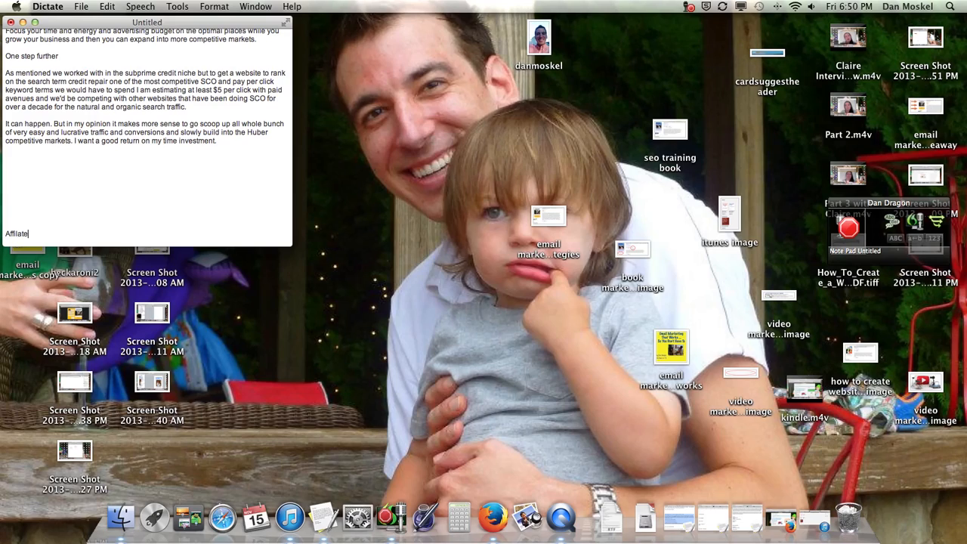
{"action": "type", "text": "Marketing Networks"}
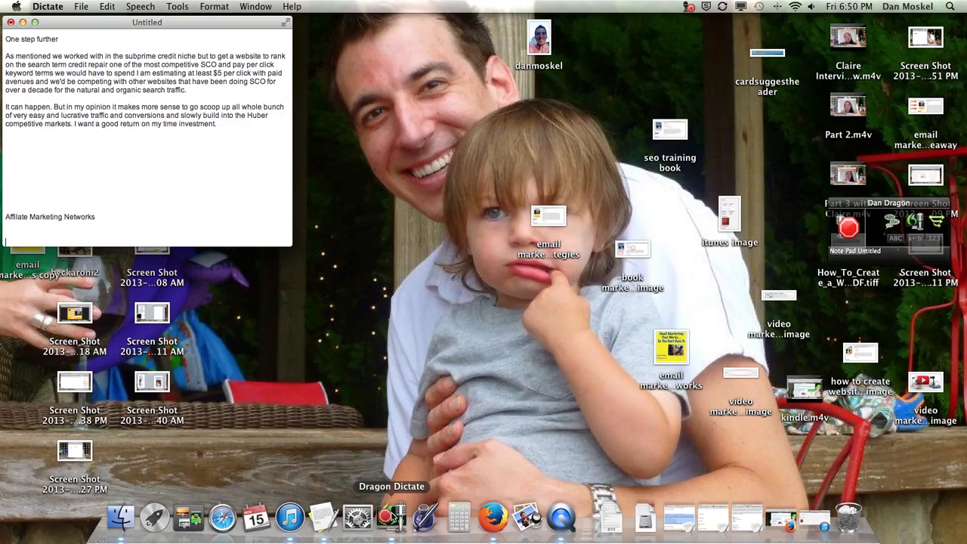
{"action": "mouse_move", "coordinate": [445, 474]}
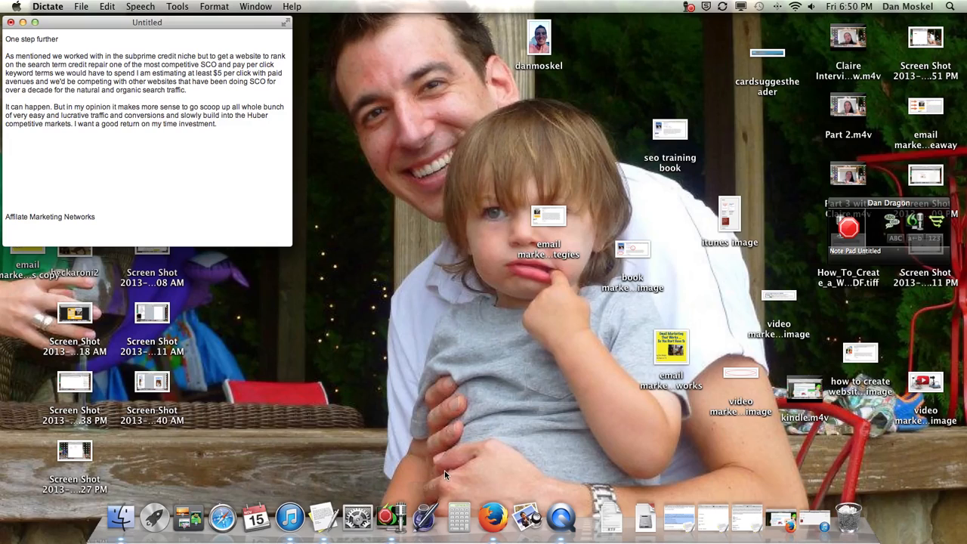
{"action": "mouse_move", "coordinate": [586, 474]}
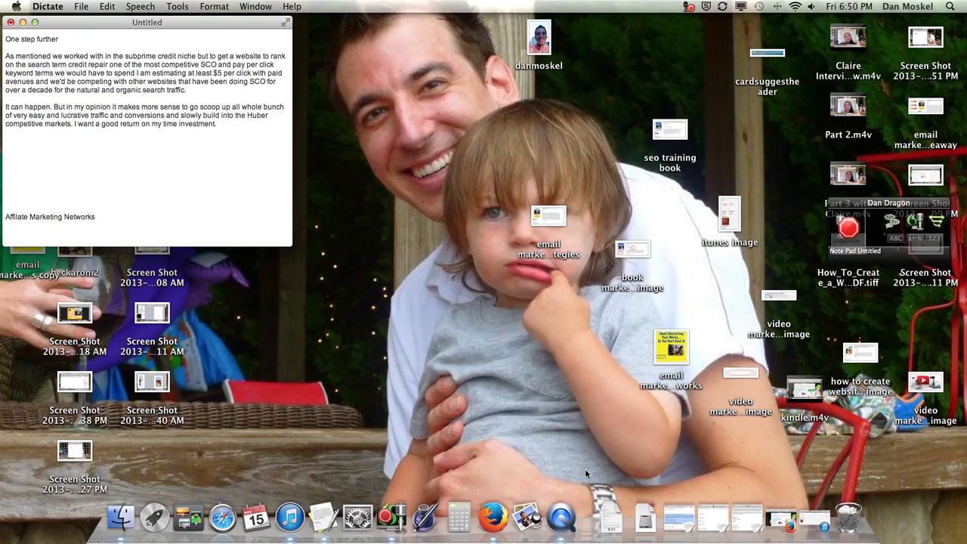
{"action": "mouse_move", "coordinate": [710, 512]}
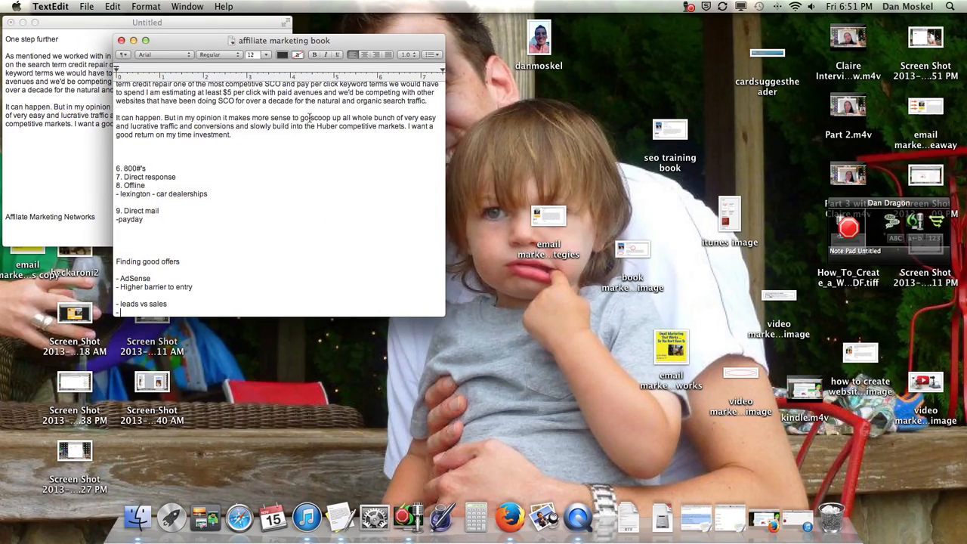
{"action": "scroll", "scroll_direction": "down", "scroll_amount": 3}
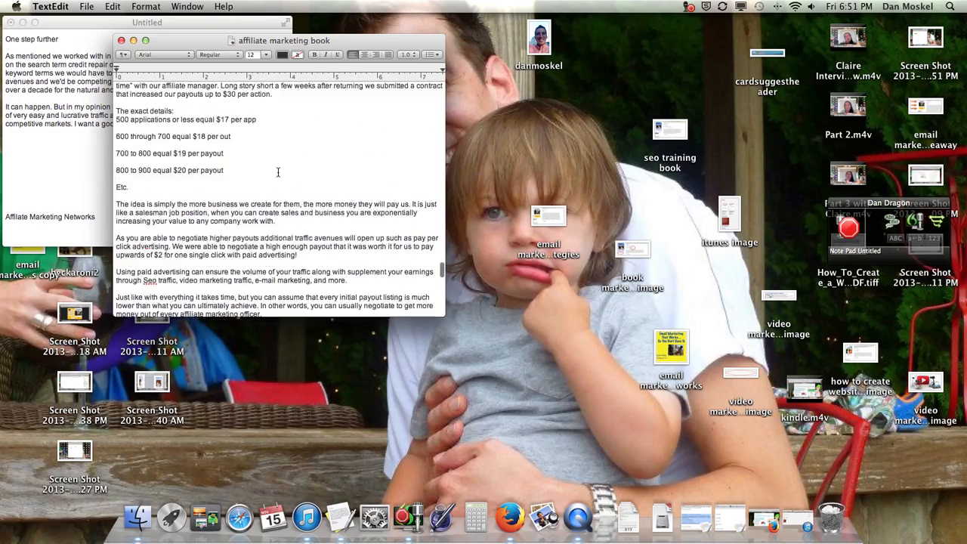
{"action": "scroll", "scroll_direction": "down", "scroll_amount": 3}
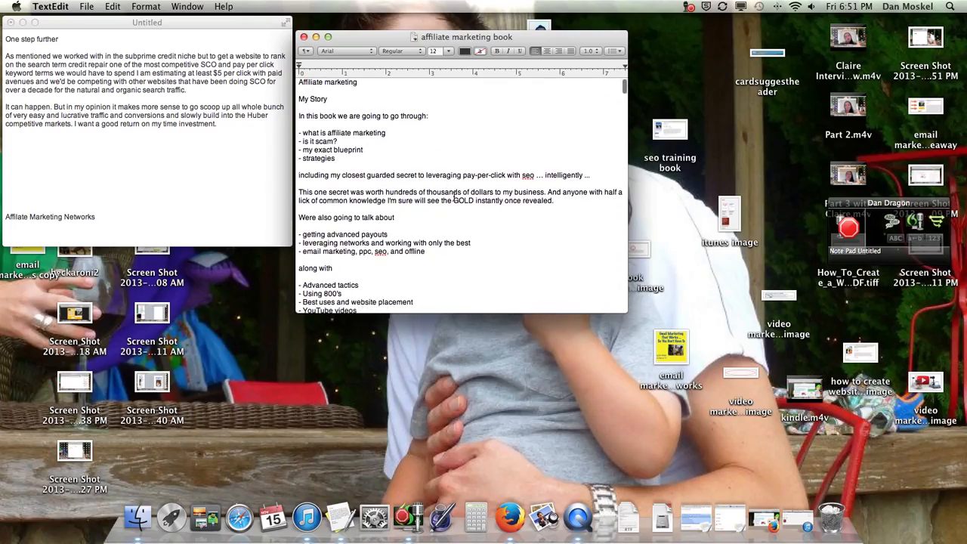
{"action": "scroll", "scroll_direction": "down", "scroll_amount": 3}
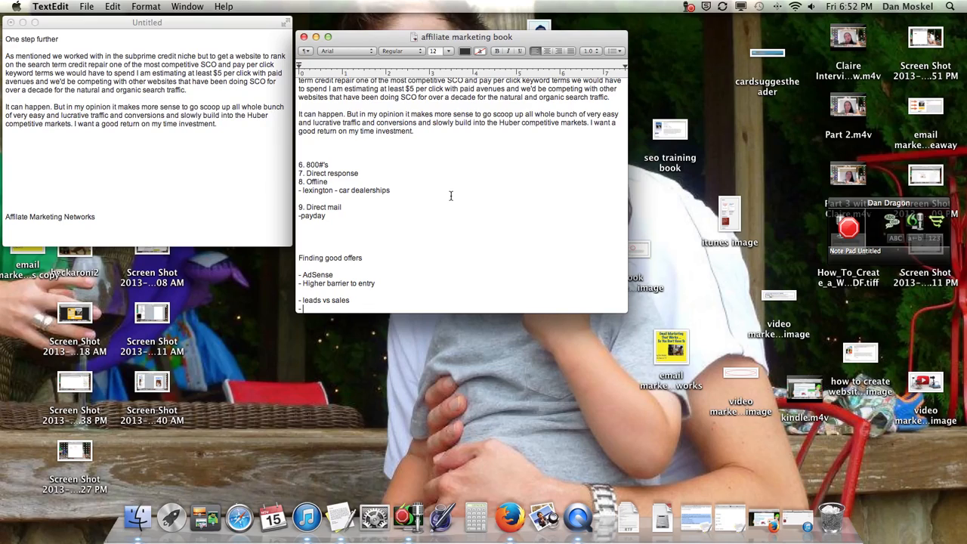
Step: Add an 'Outline' heading with a '- Chapter 1' entry and a new '-' line at the document's end
{"action": "type", "text": "Outline"}
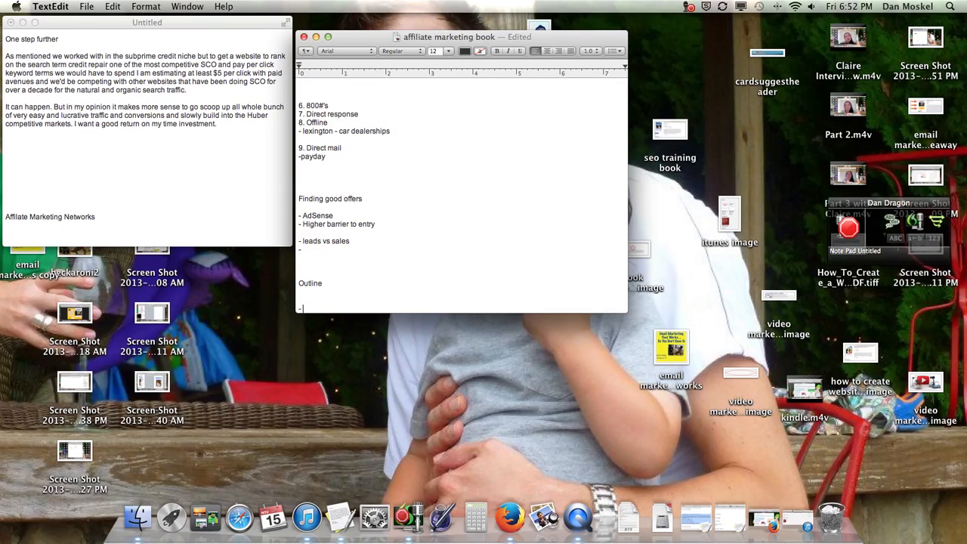
{"action": "type", "text": "Chapter 1"}
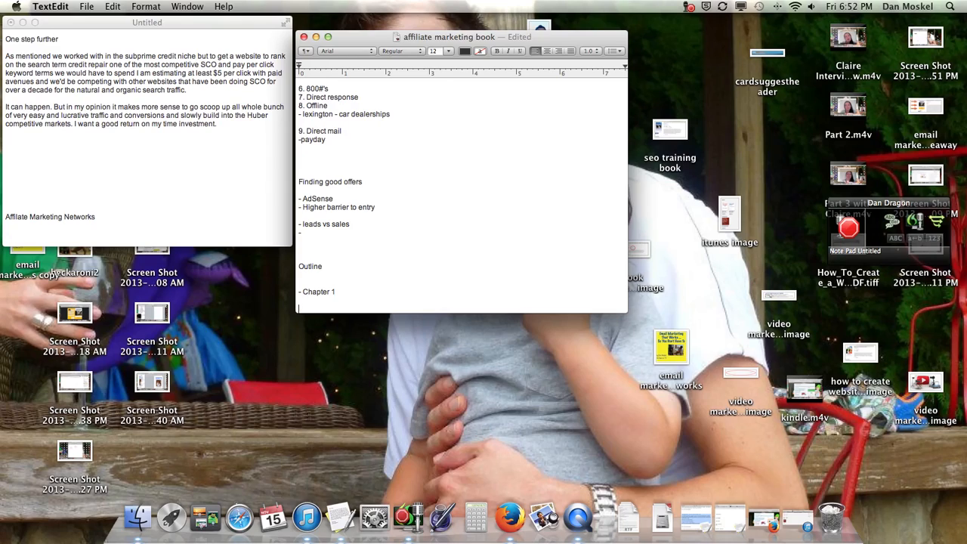
{"action": "type", "text": "-"}
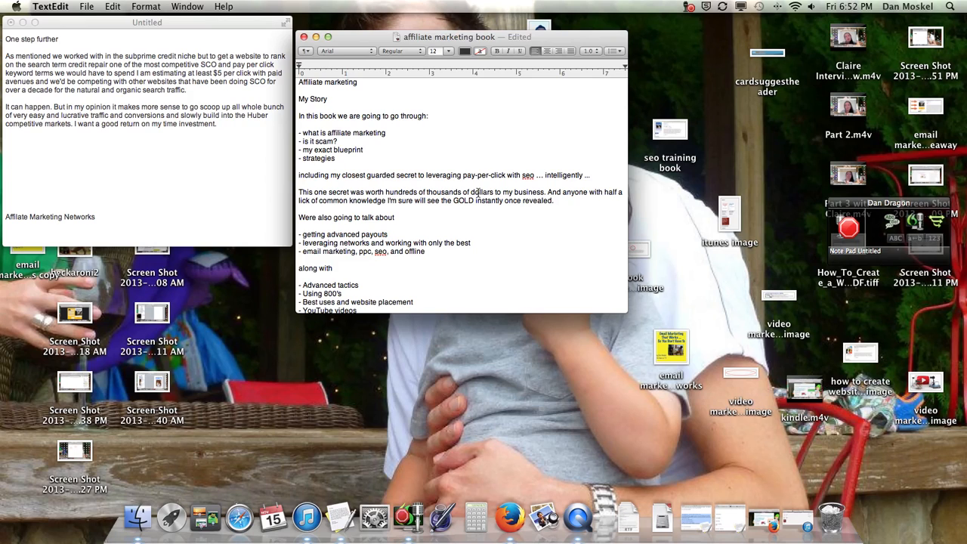
{"action": "scroll", "scroll_direction": "down", "scroll_amount": 3}
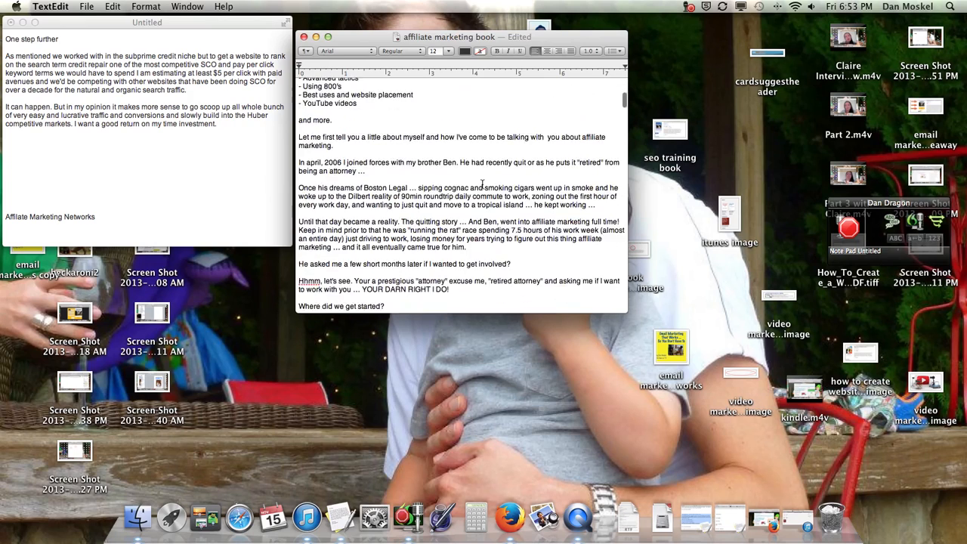
{"action": "scroll", "scroll_direction": "down", "scroll_amount": 3}
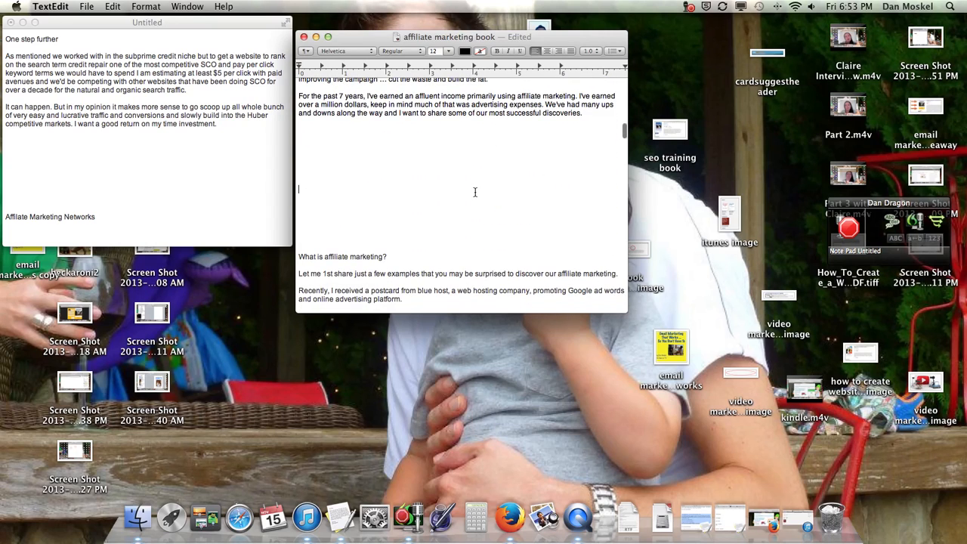
{"action": "scroll", "scroll_direction": "down", "scroll_amount": 3}
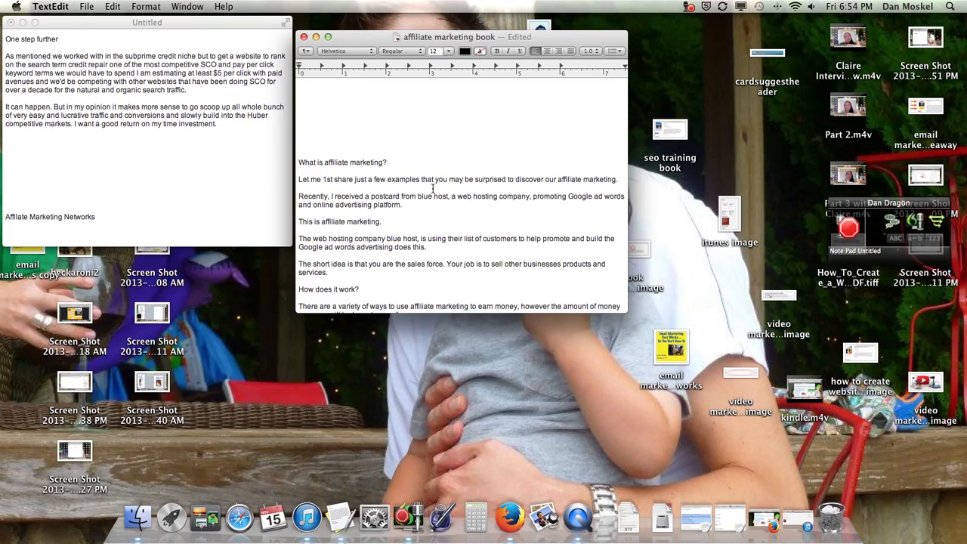
{"action": "left_click", "coordinate": [299, 94]}
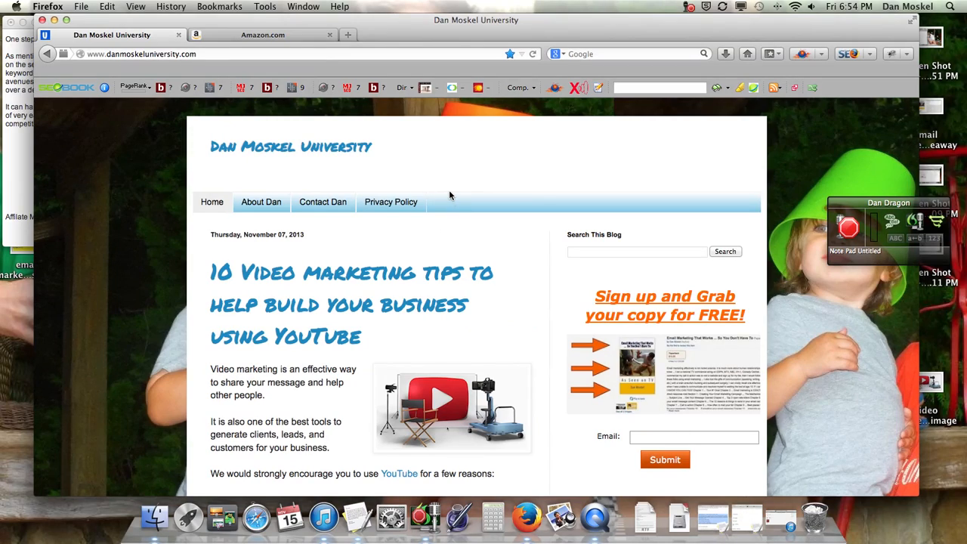
{"action": "mouse_move", "coordinate": [662, 332]}
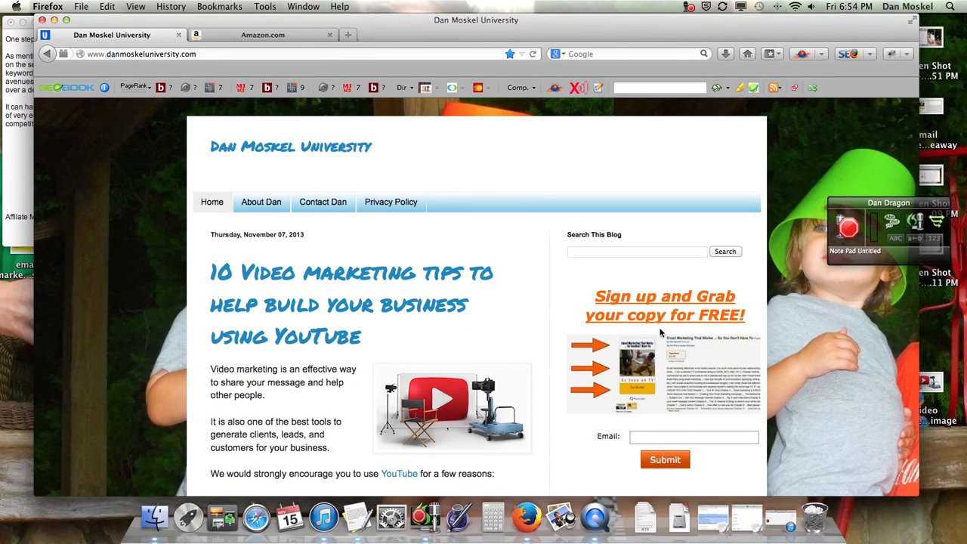
{"action": "mouse_move", "coordinate": [523, 258]}
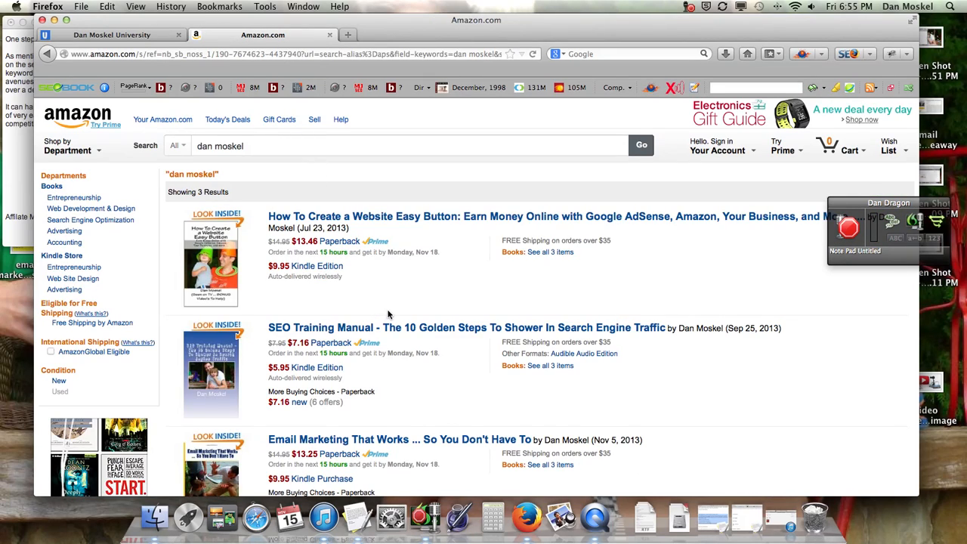
Step: Go to the Email Marketing That Works product page and start its Look Inside preview
{"action": "left_click", "coordinate": [399, 364]}
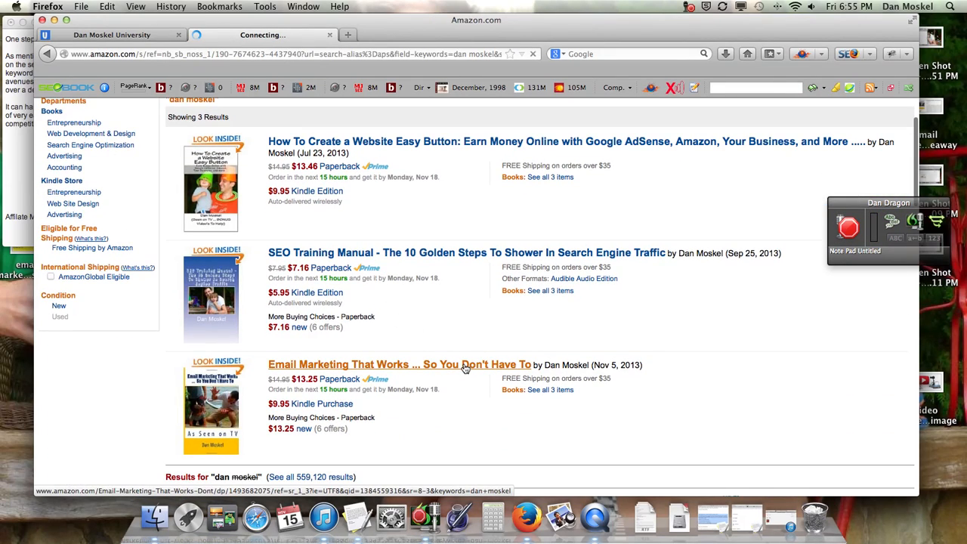
{"action": "left_click", "coordinate": [399, 364]}
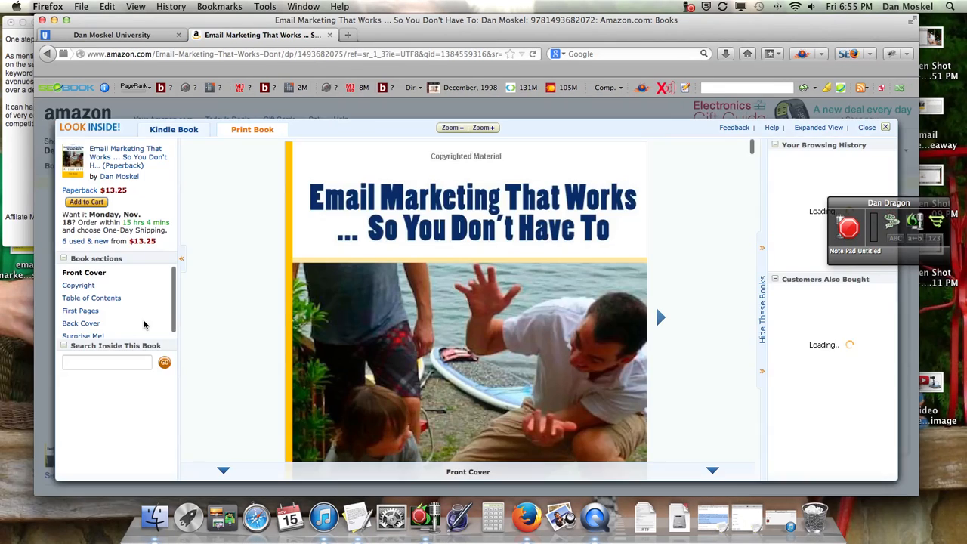
Step: Browse from the Table of Contents and First Pages down through Chapter 1 'Your #1 Goal'
{"action": "left_click", "coordinate": [94, 298]}
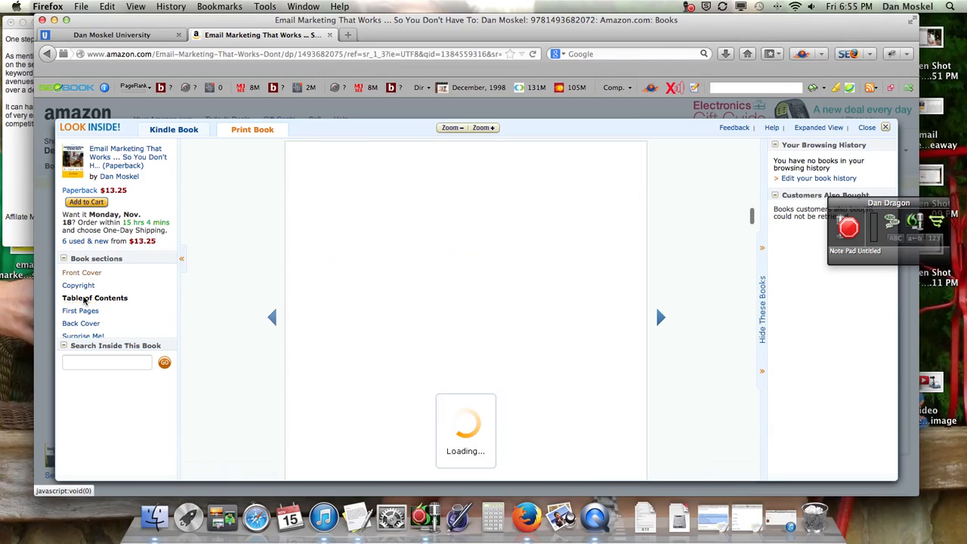
{"action": "left_click", "coordinate": [81, 311]}
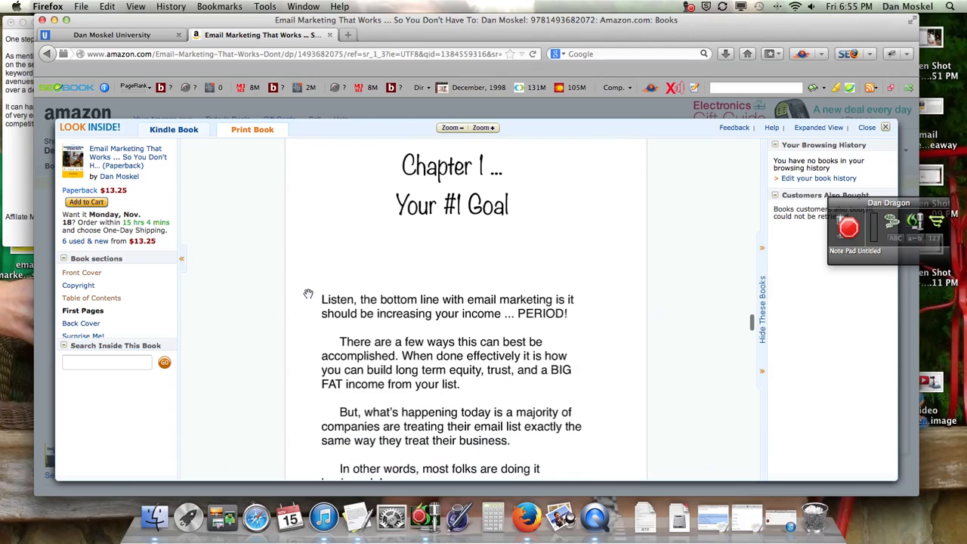
{"action": "scroll", "scroll_direction": "down", "scroll_amount": 3}
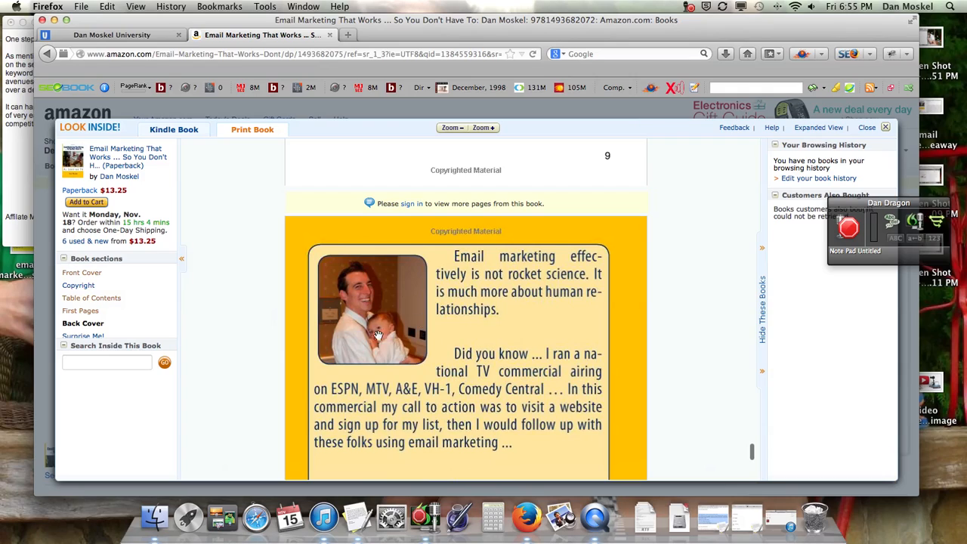
{"action": "mouse_move", "coordinate": [405, 278]}
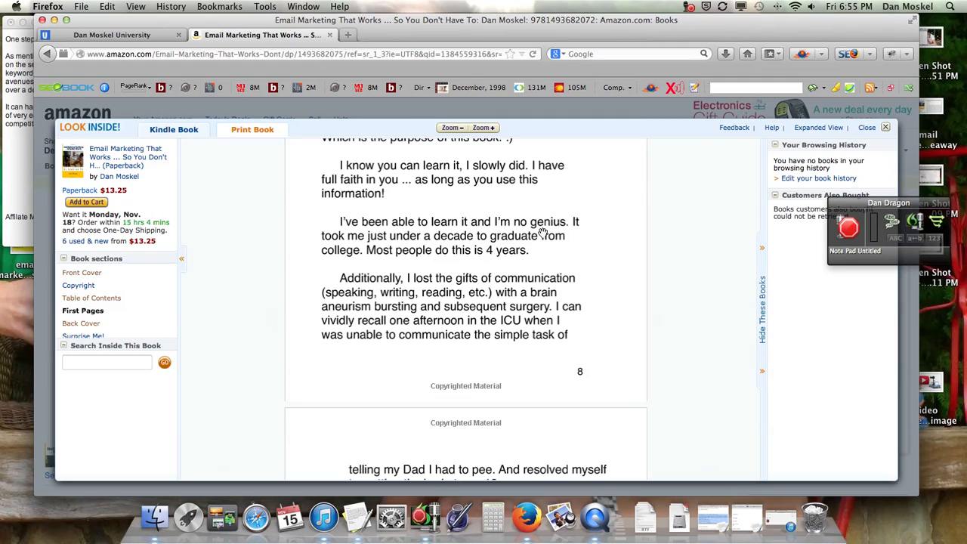
{"action": "mouse_move", "coordinate": [514, 278]}
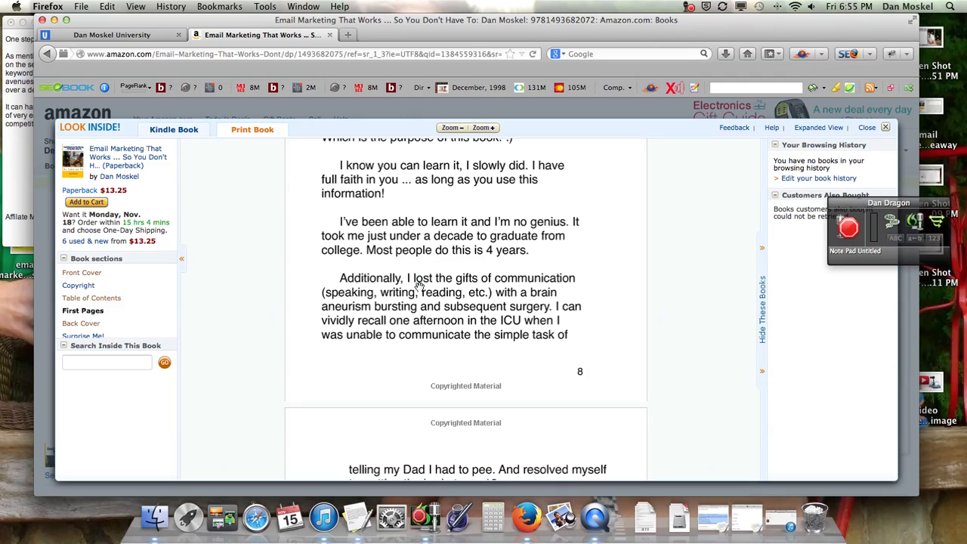
{"action": "mouse_move", "coordinate": [429, 285]}
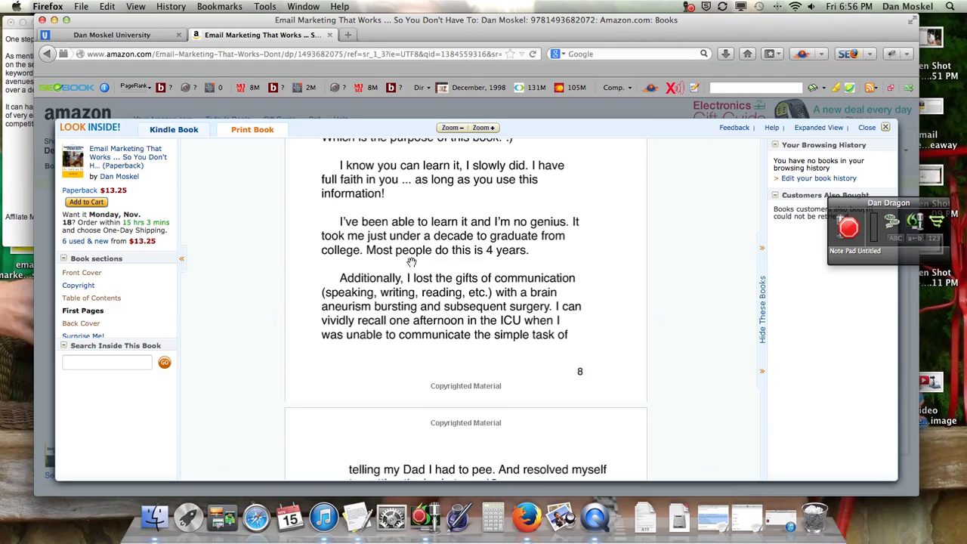
{"action": "mouse_move", "coordinate": [369, 212]}
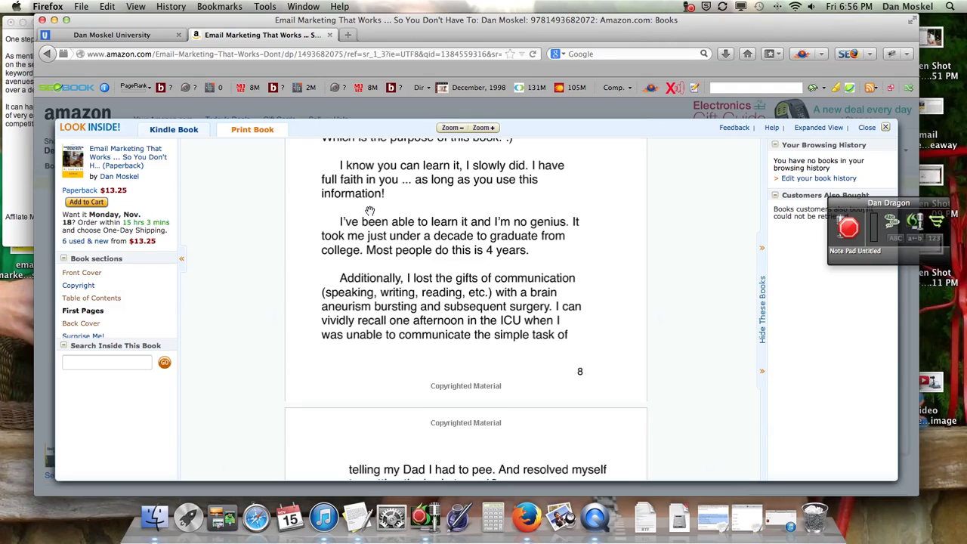
{"action": "mouse_move", "coordinate": [305, 213]}
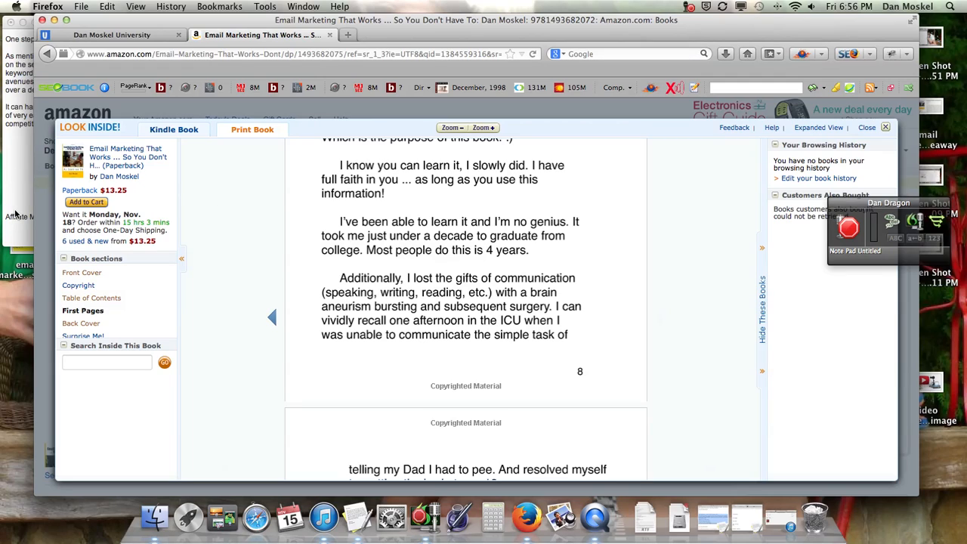
Step: Return to the Dan Moskel University blog home page showing the free-copy sign-up offer
{"action": "left_click", "coordinate": [109, 35]}
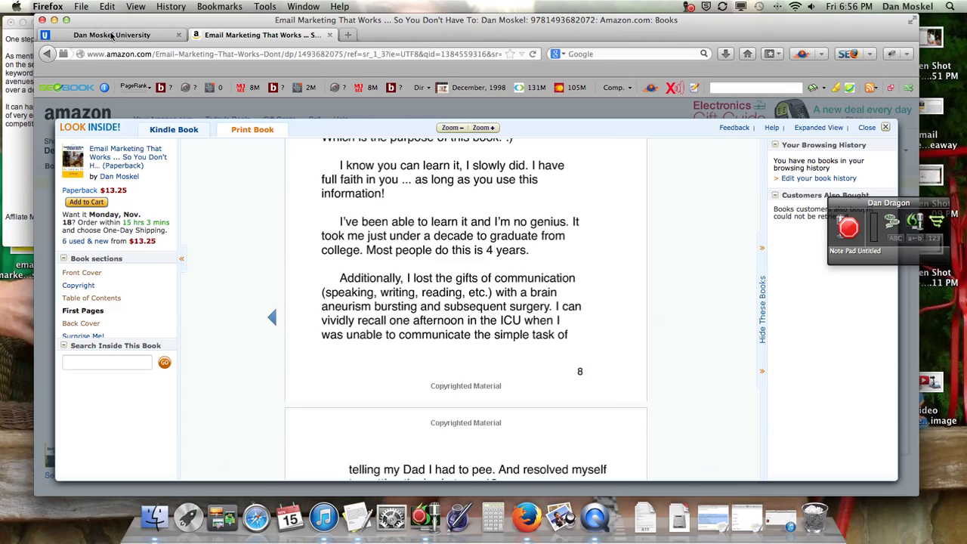
{"action": "left_click", "coordinate": [111, 35]}
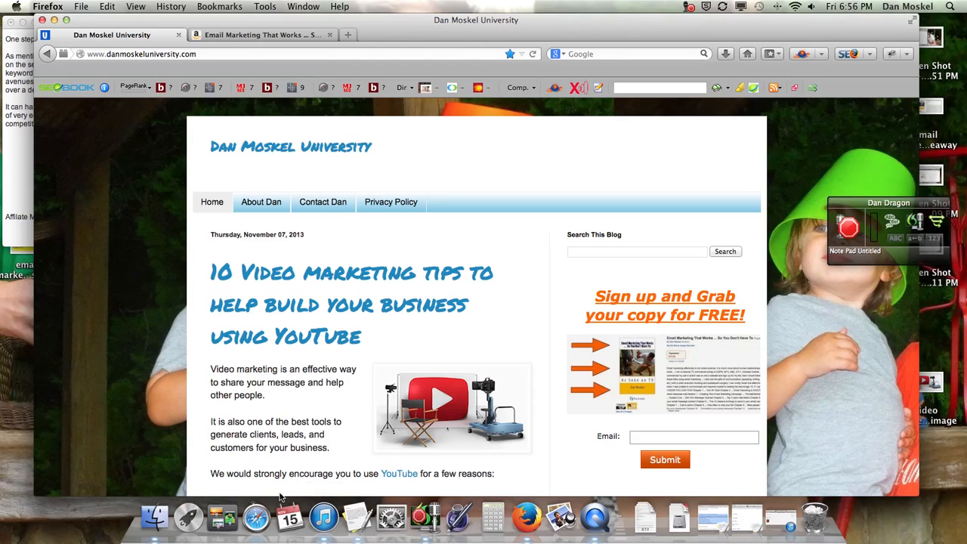
{"action": "mouse_move", "coordinate": [290, 517]}
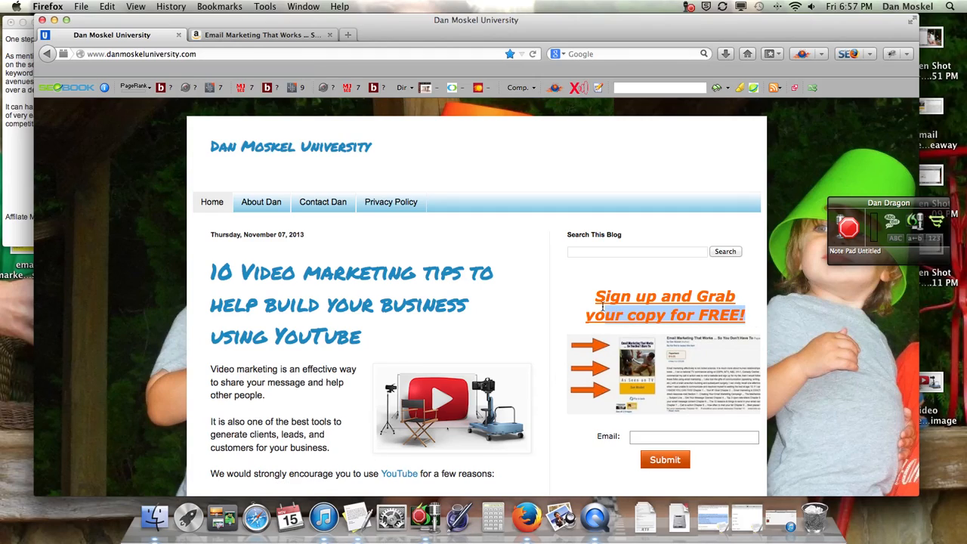
{"action": "scroll", "scroll_direction": "down", "scroll_amount": 3}
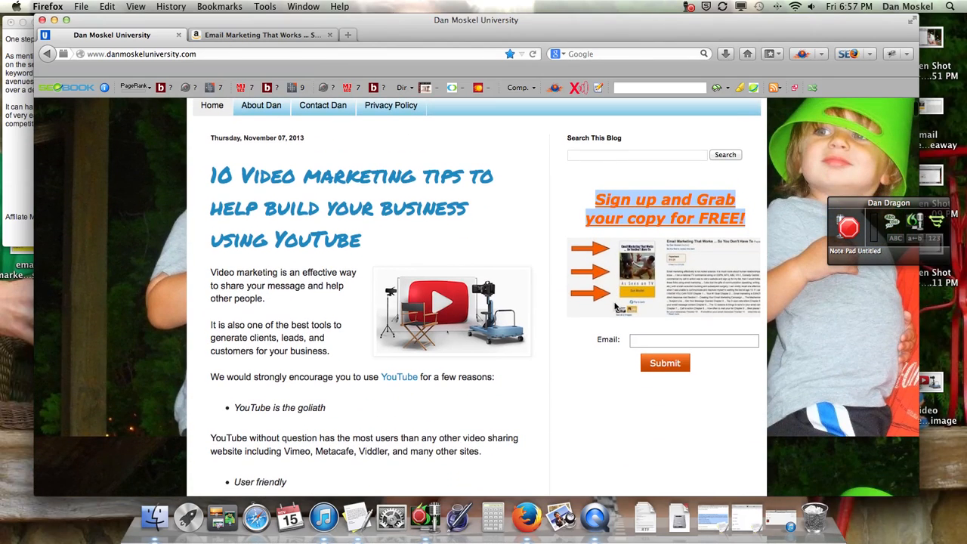
Step: Return to the Amazon search results listing Dan Moskel's three books
{"action": "left_click", "coordinate": [260, 34]}
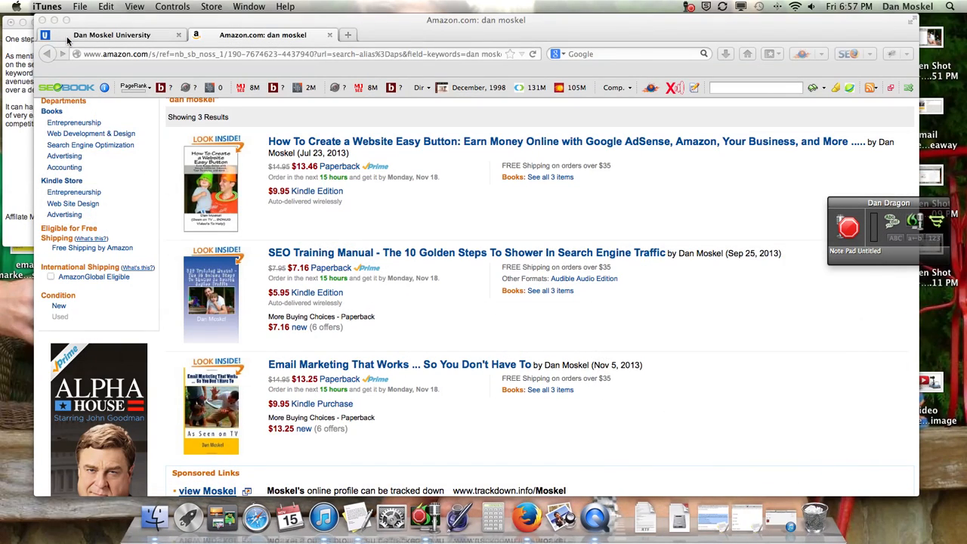
{"action": "mouse_move", "coordinate": [124, 124]}
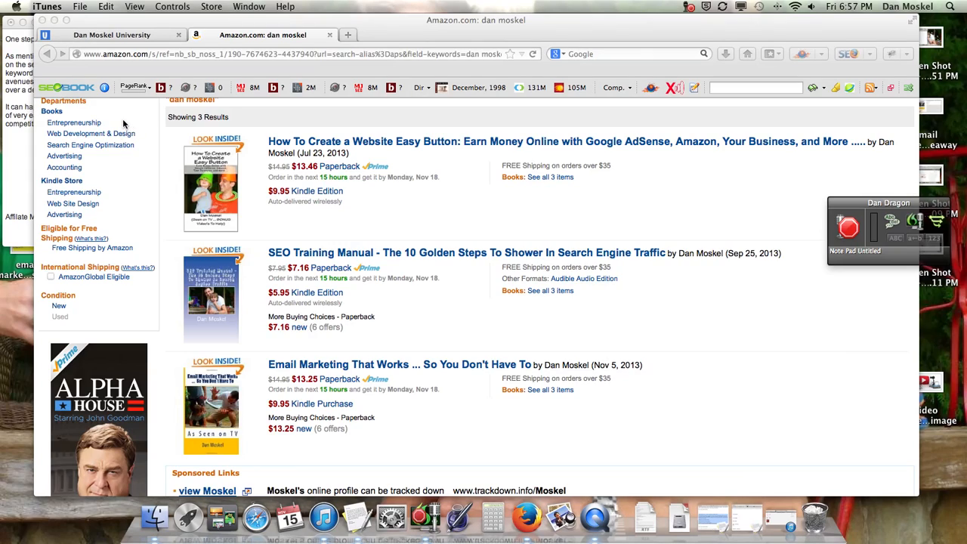